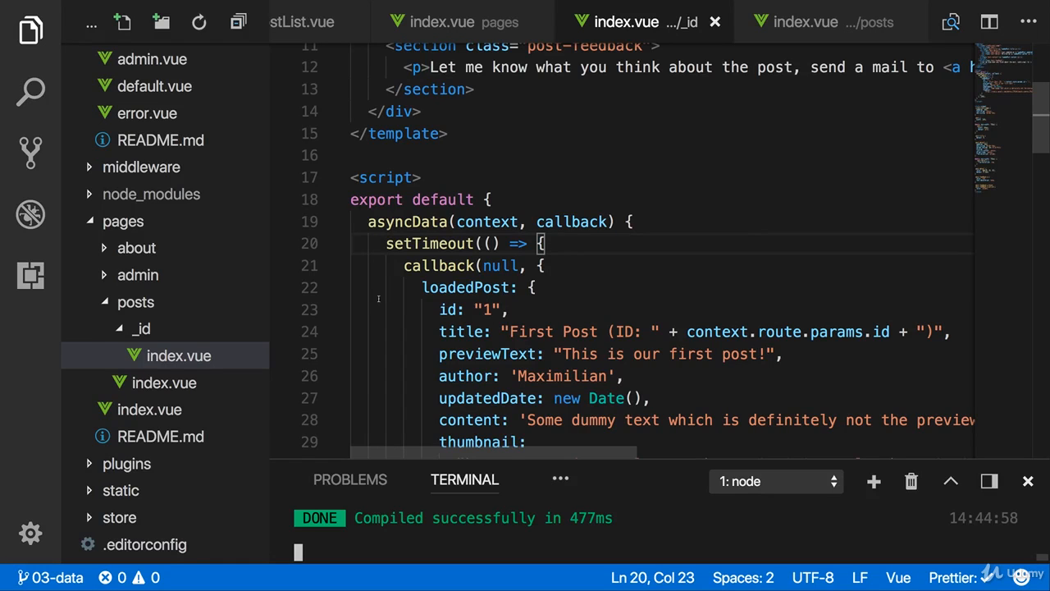
Switch to the posts page's index.vue to view its asyncData hook.
click(163, 382)
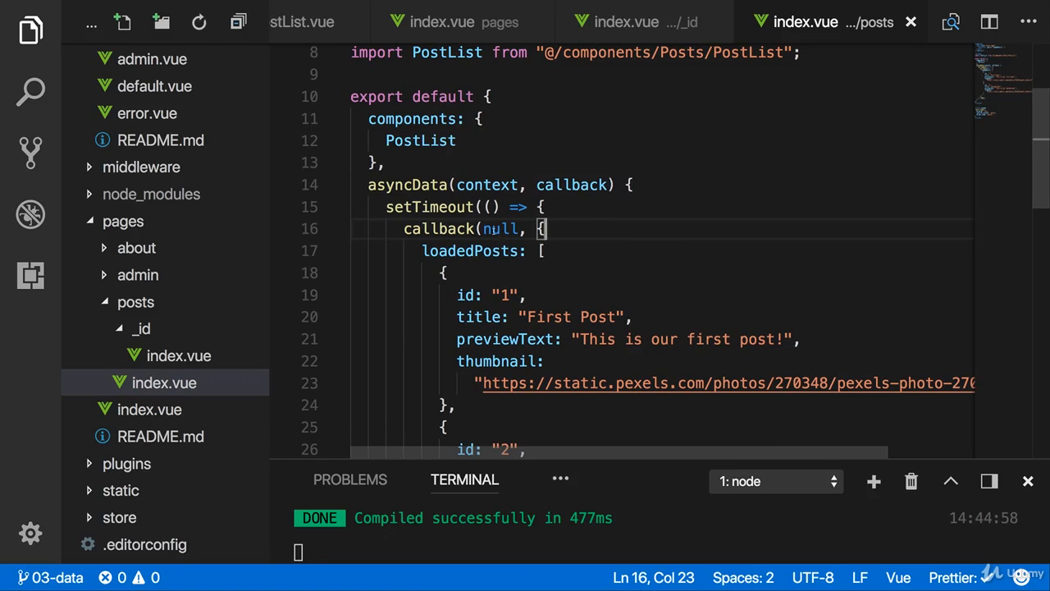
Replace null in the callback call with new Error.
double_click(499, 228)
text("S)
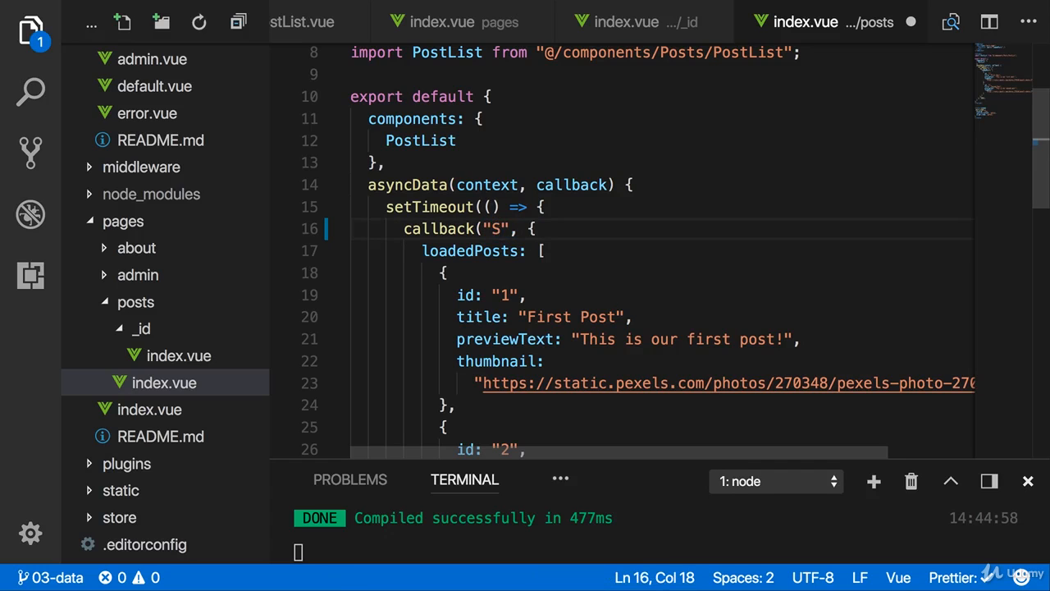
text(new Error)
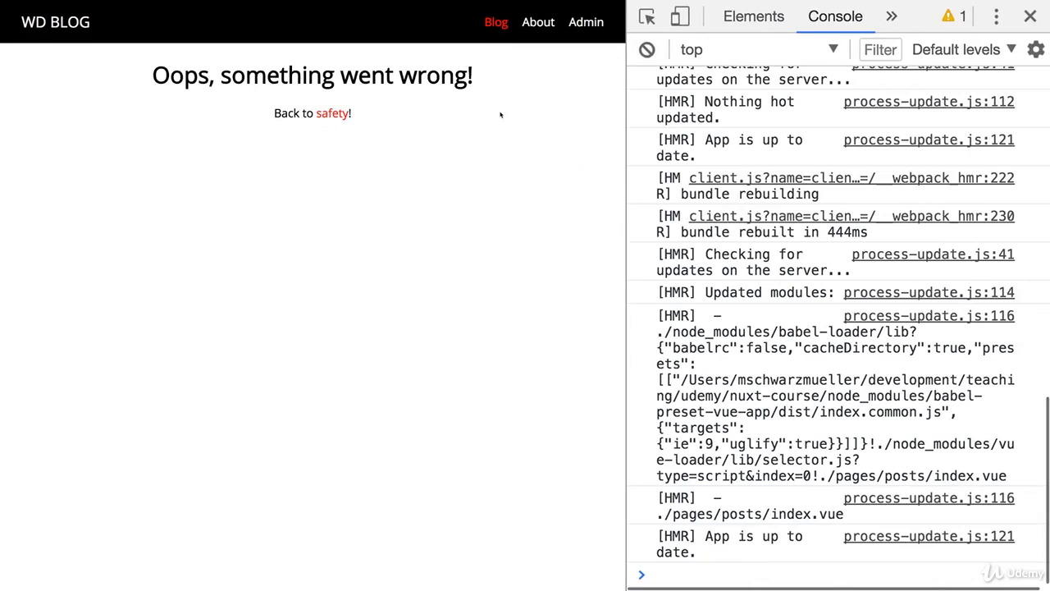
Check the 'Oops, something went wrong!' page in Chrome, then restore null and begin a return.
click(647, 49)
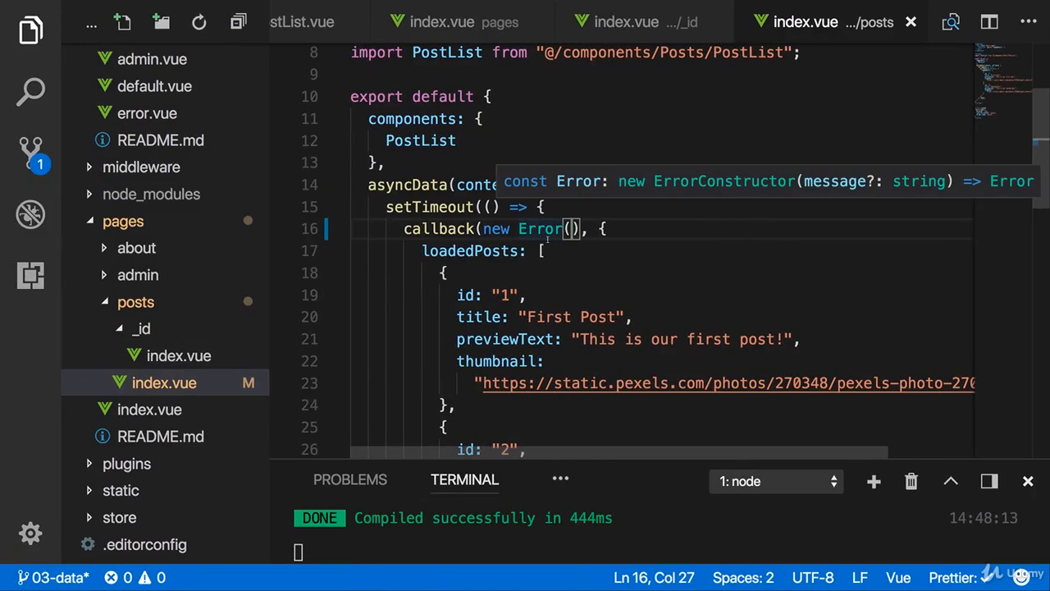
text(null)
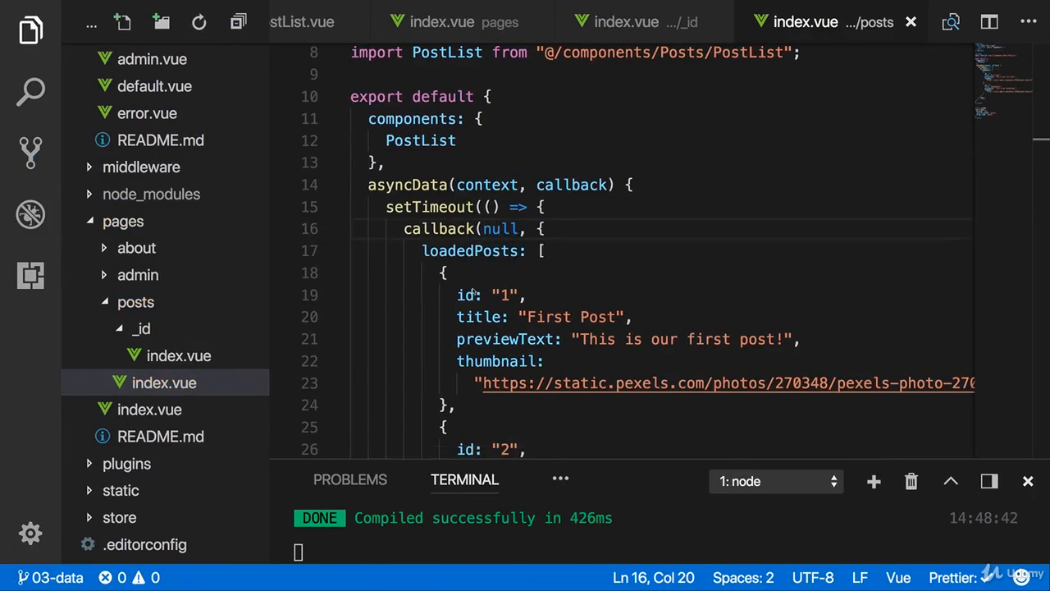
text(return new prom)
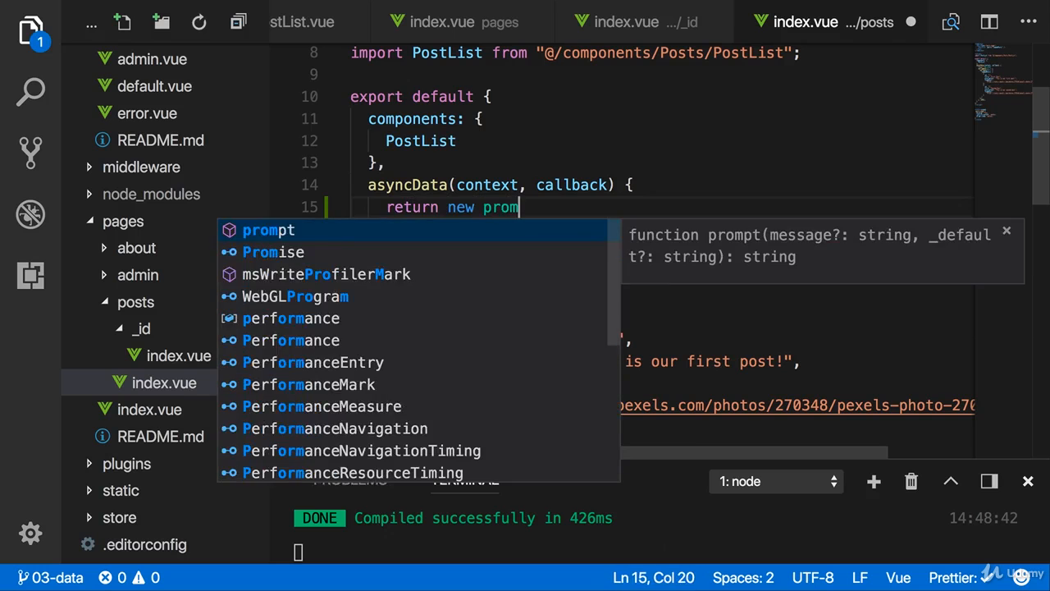
Write return new Promise().catch(e => context.error(new Error())) in asyncData.
text(se()
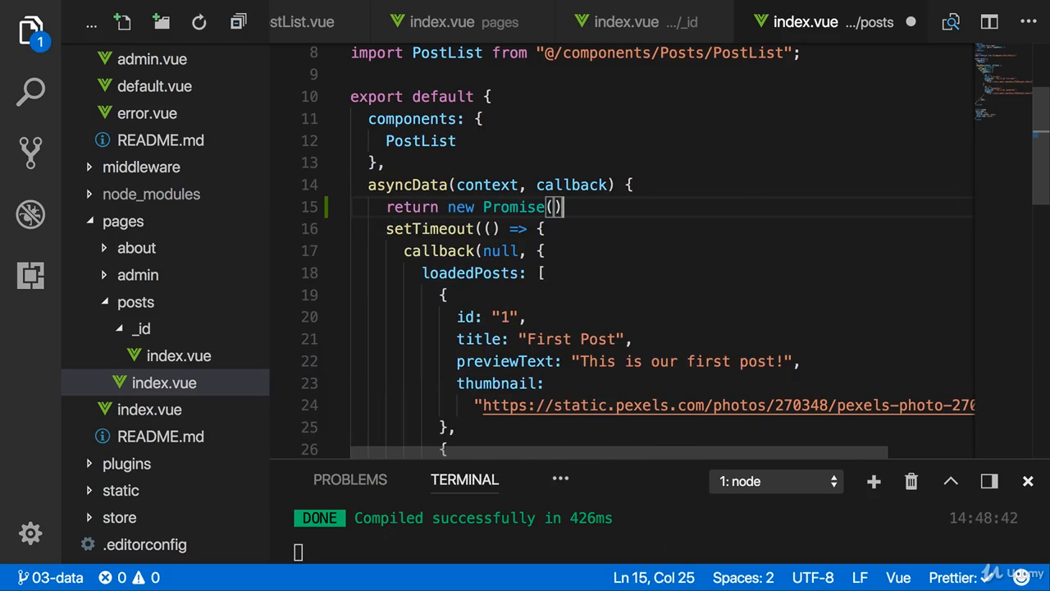
text(.catch())
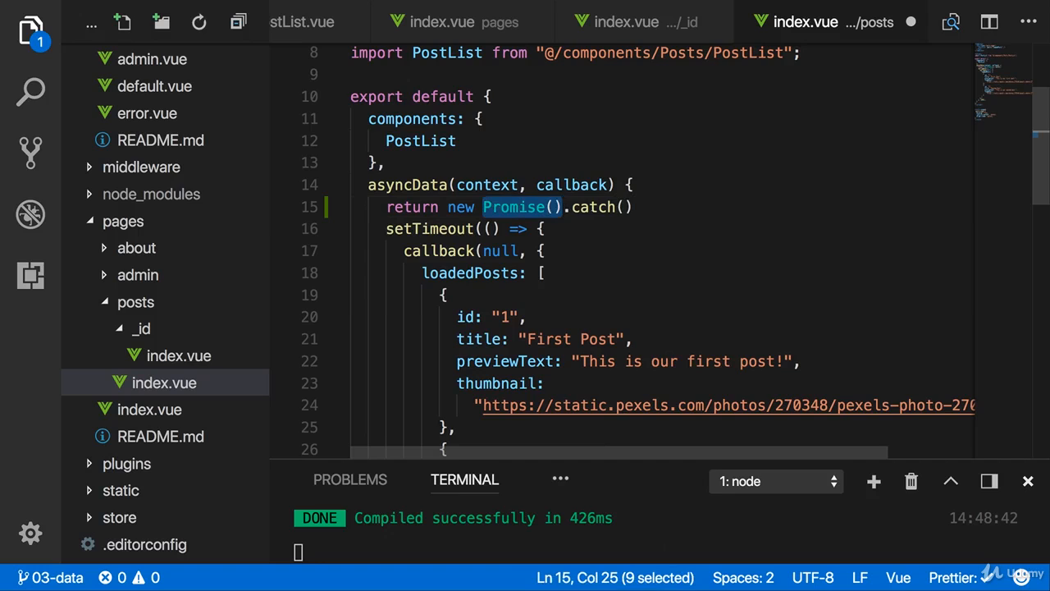
text(e => {)
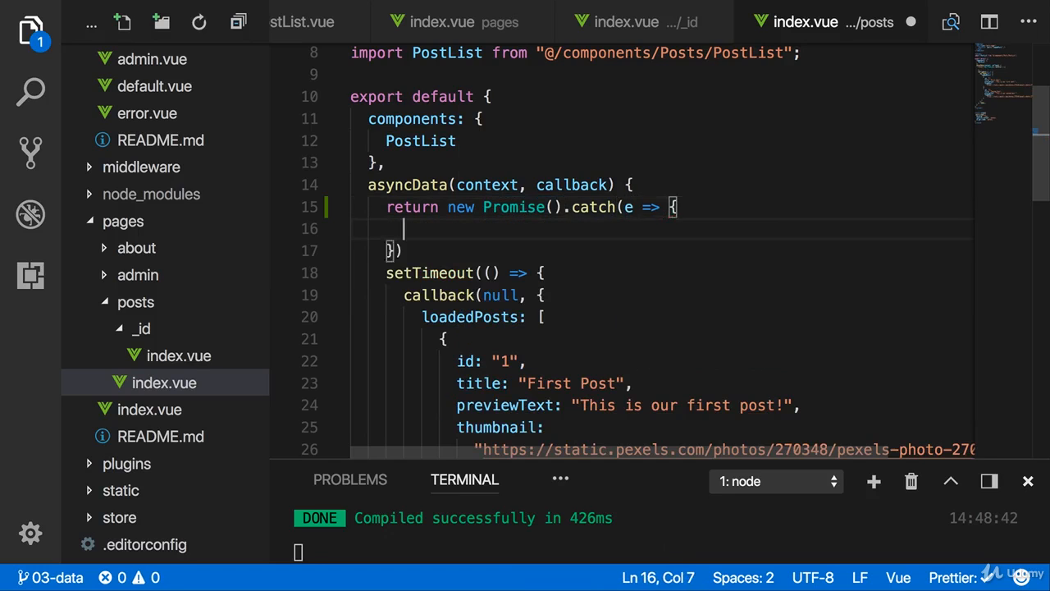
text(cont4e)
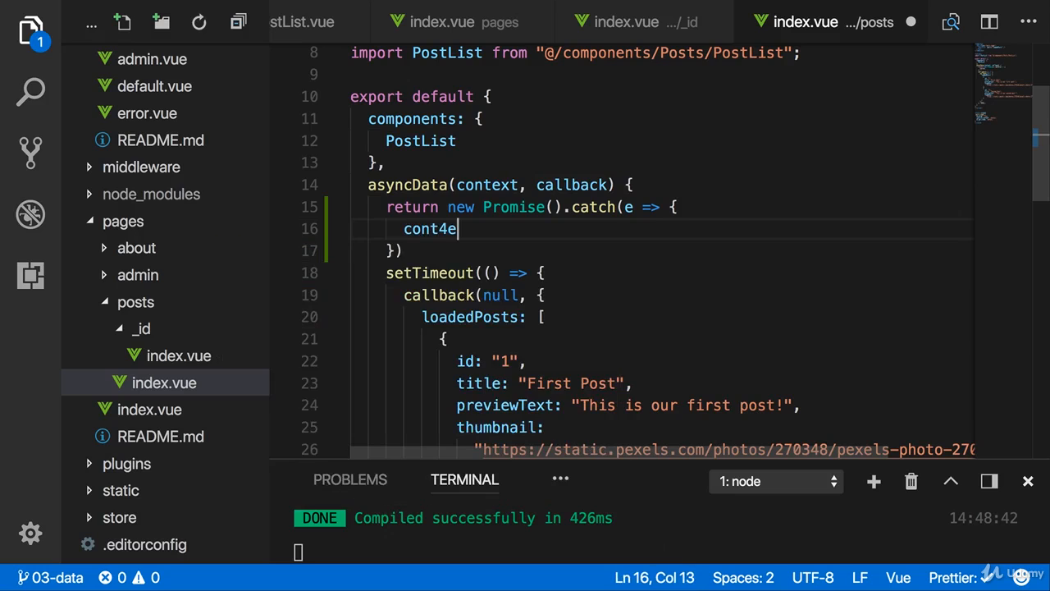
text(context.er)
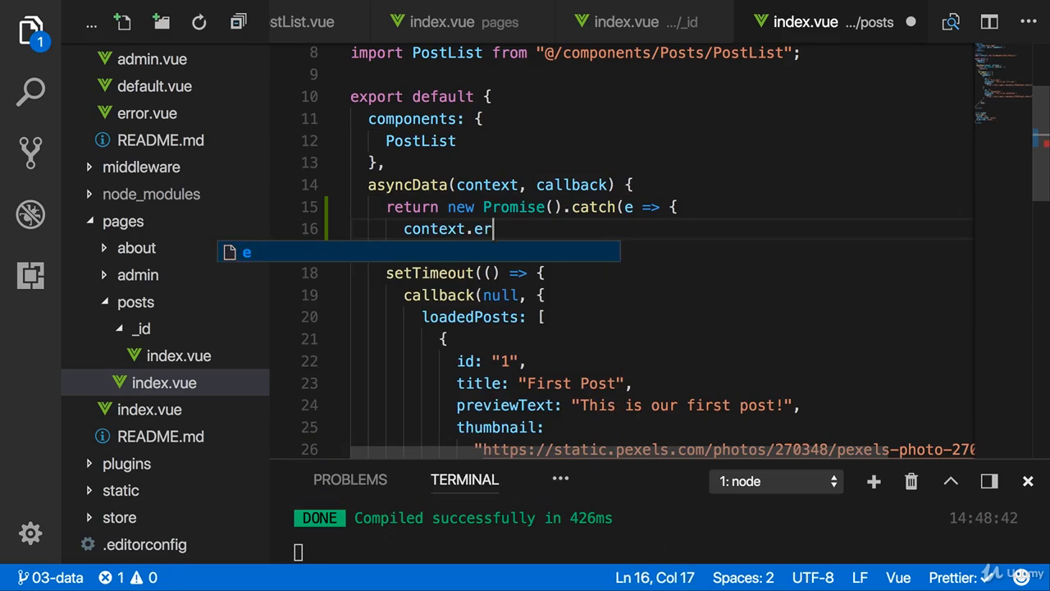
text(ror())
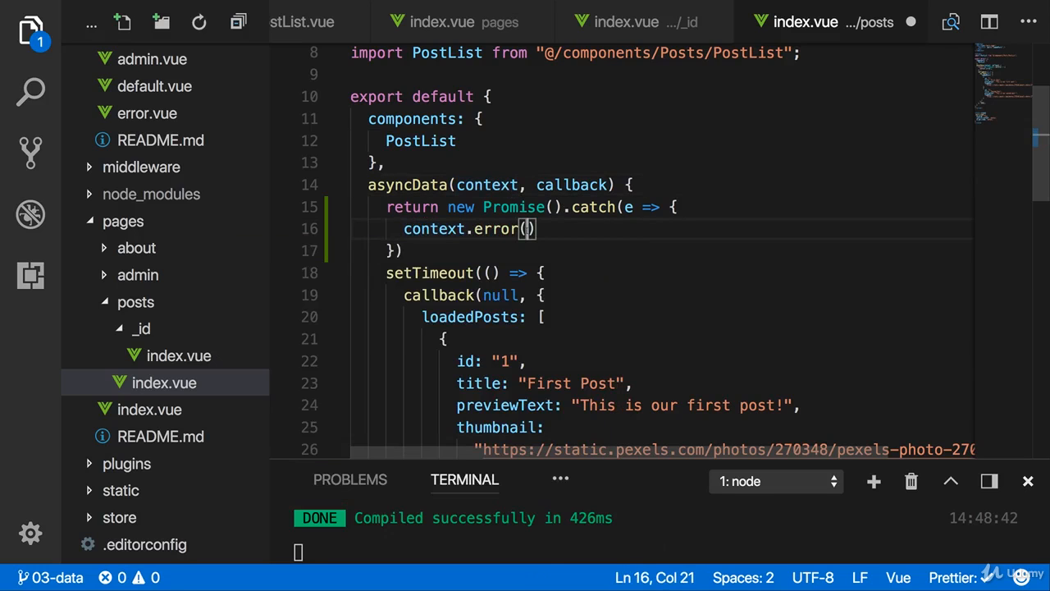
text(new Err)
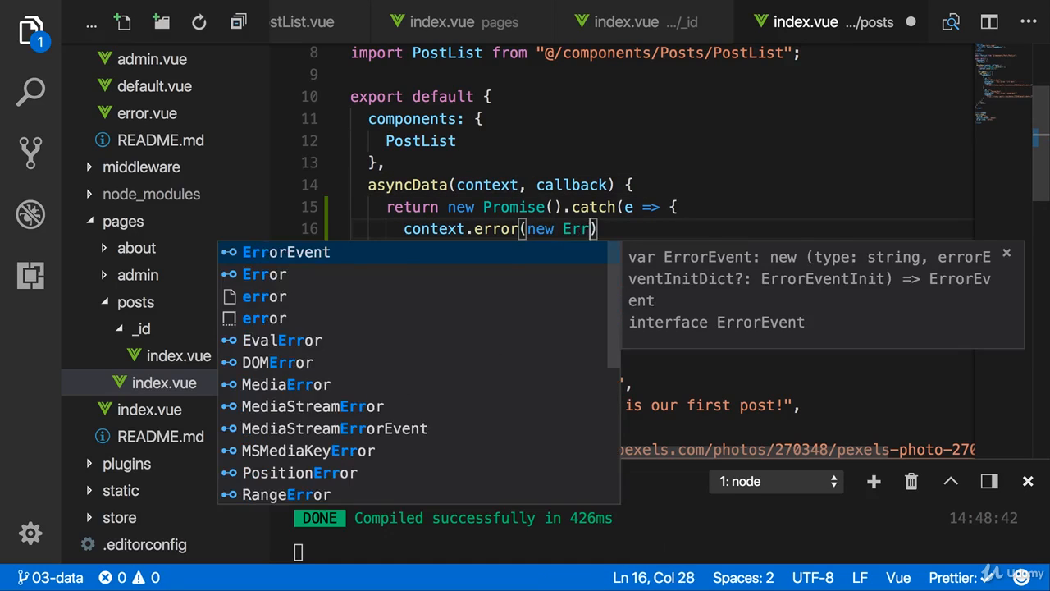
key(Enter)
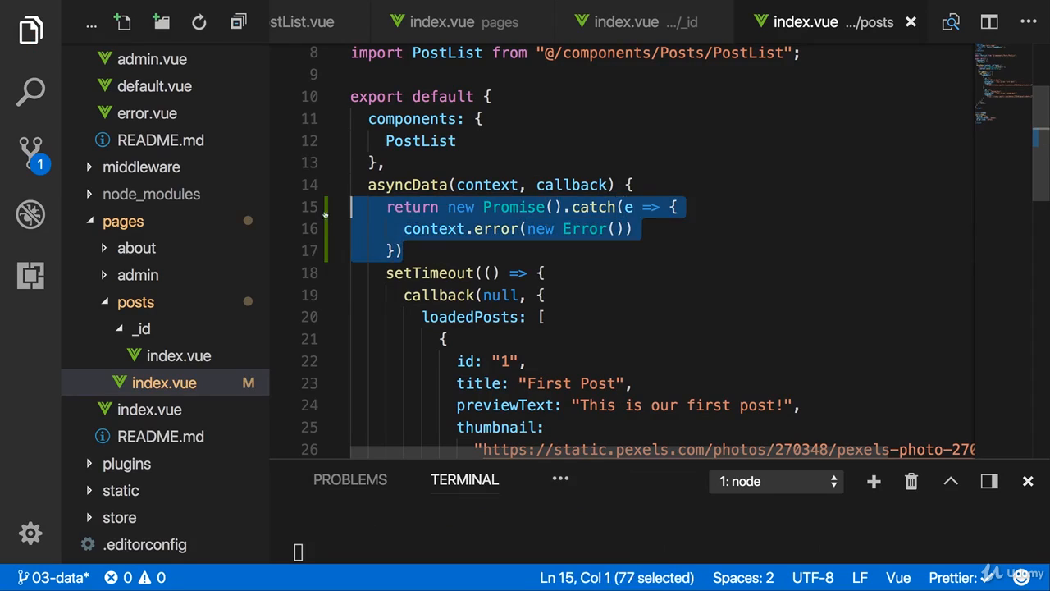
click(559, 207)
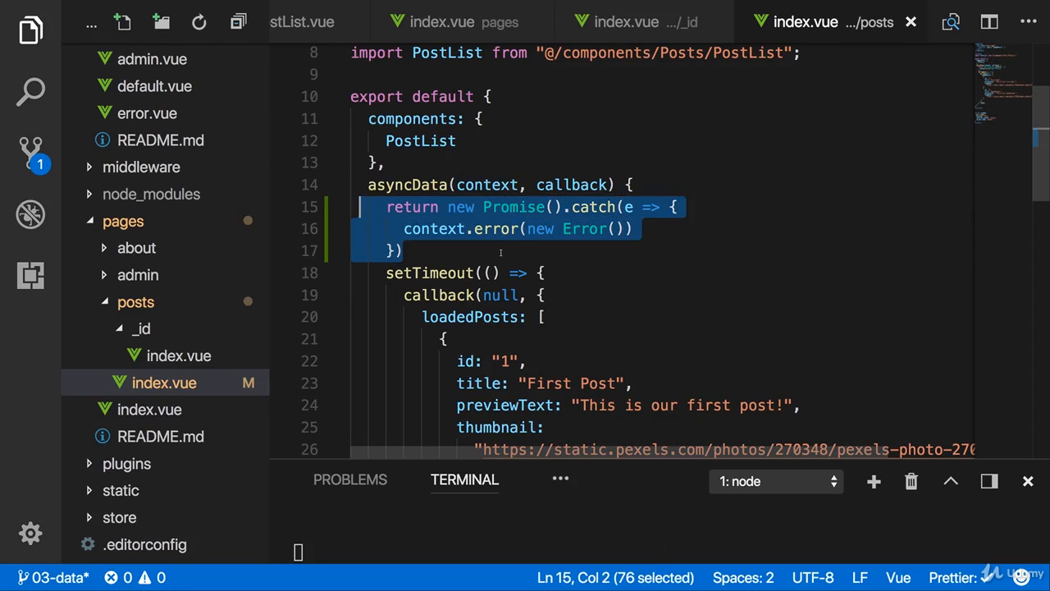
mouse_move(435, 273)
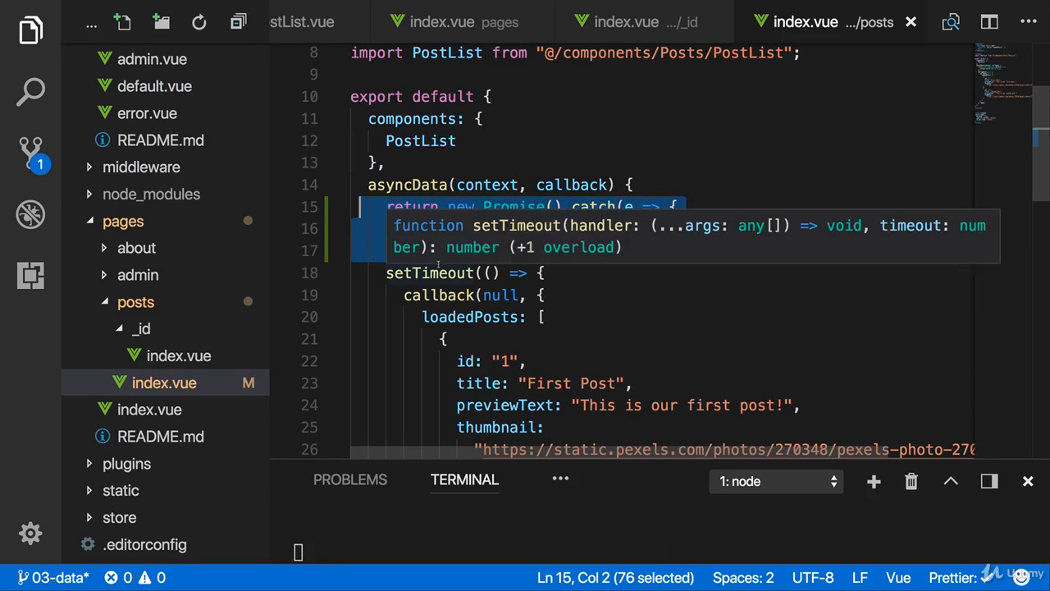